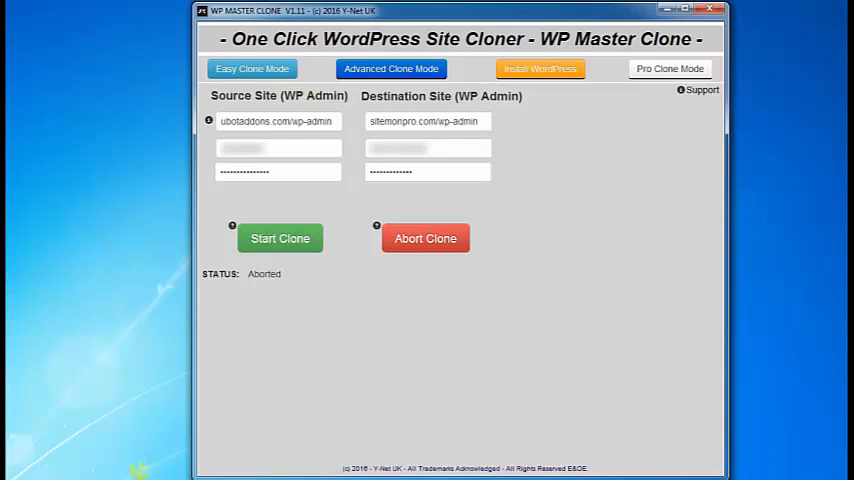
mouse_move(807, 453)
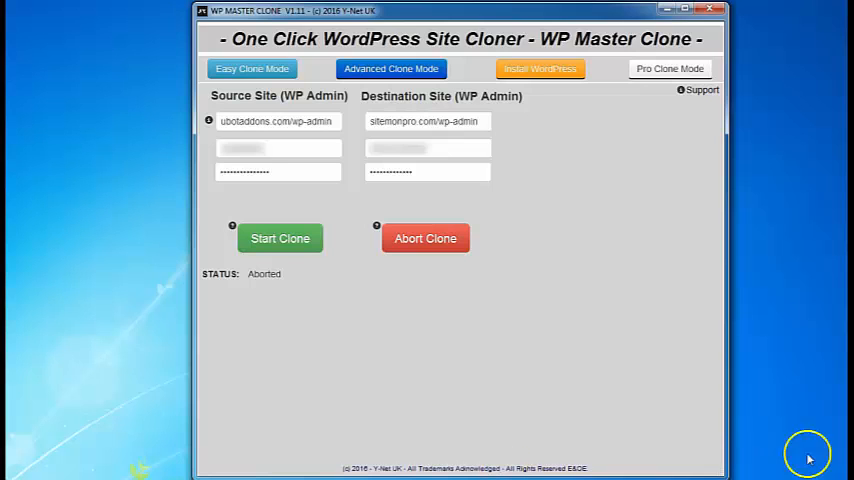
mouse_move(322, 308)
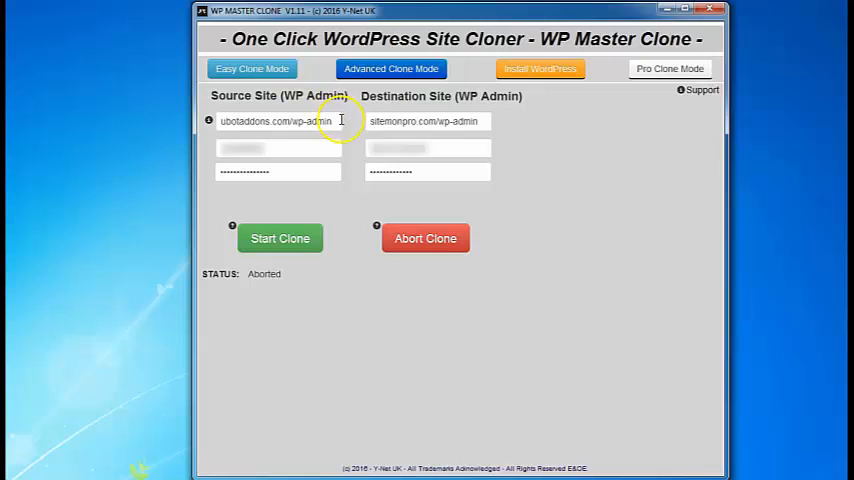
mouse_move(228, 121)
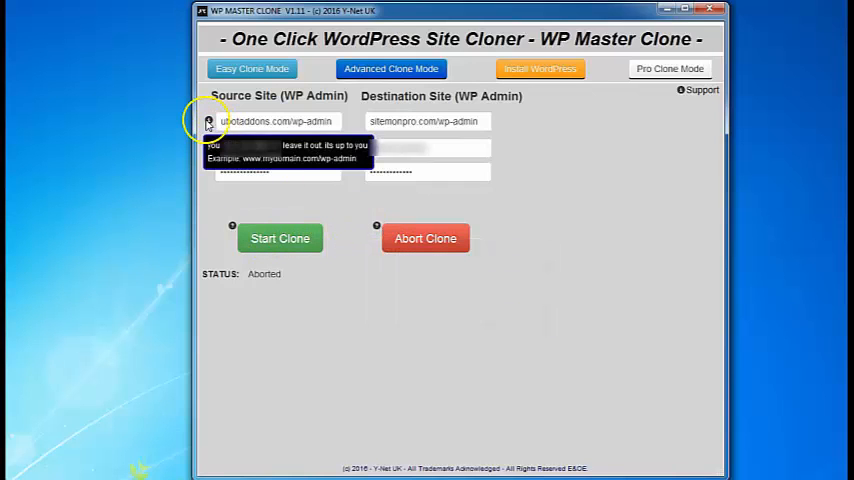
mouse_move(302, 232)
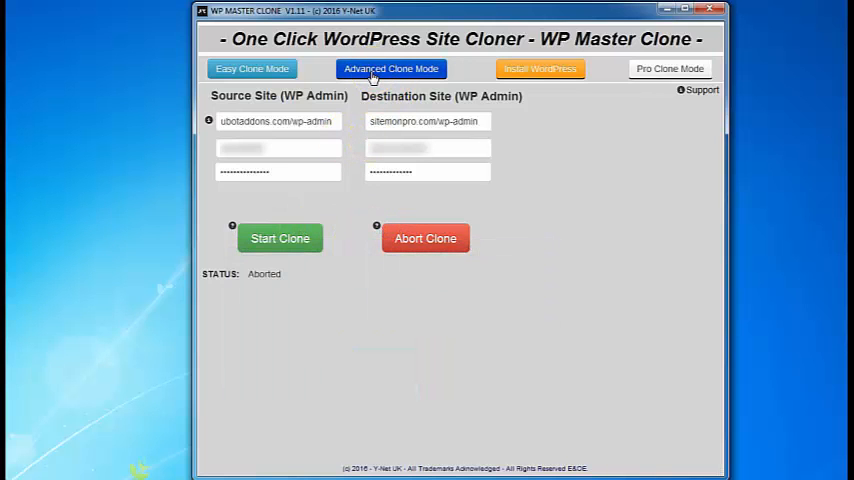
Switch to Advanced Clone Mode to review file size, memory, restore and exclusion settings
left_click(390, 68)
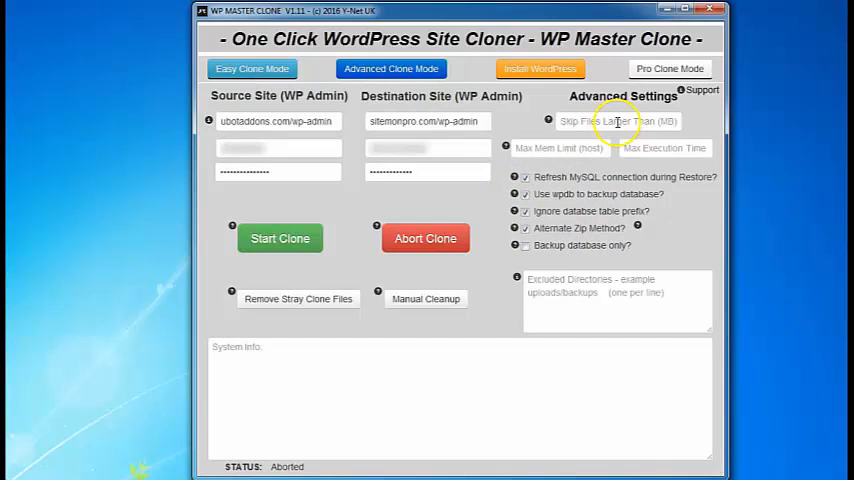
mouse_move(547, 148)
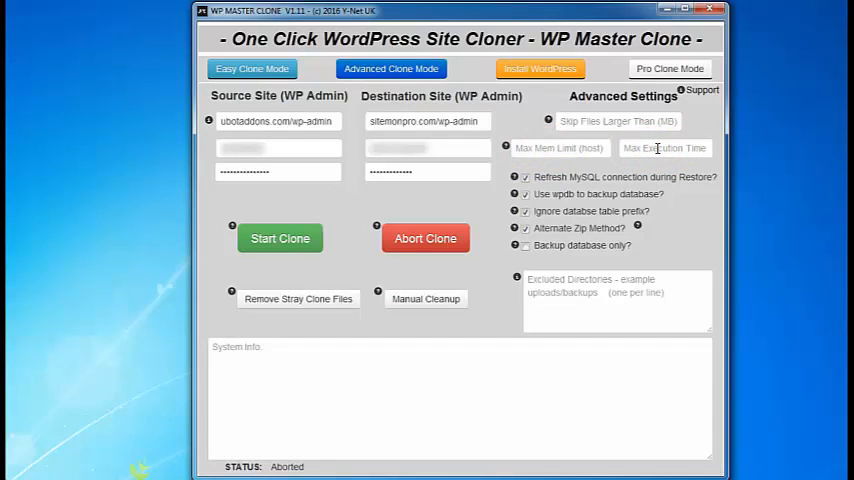
mouse_move(508, 145)
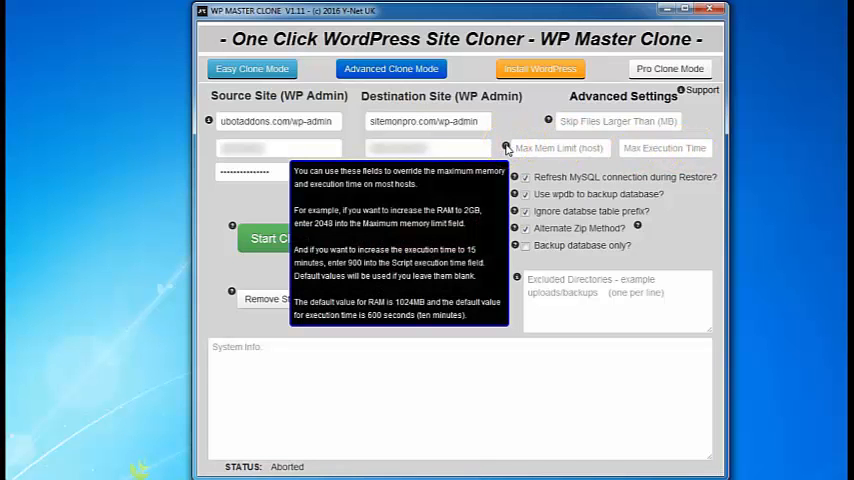
mouse_move(524, 177)
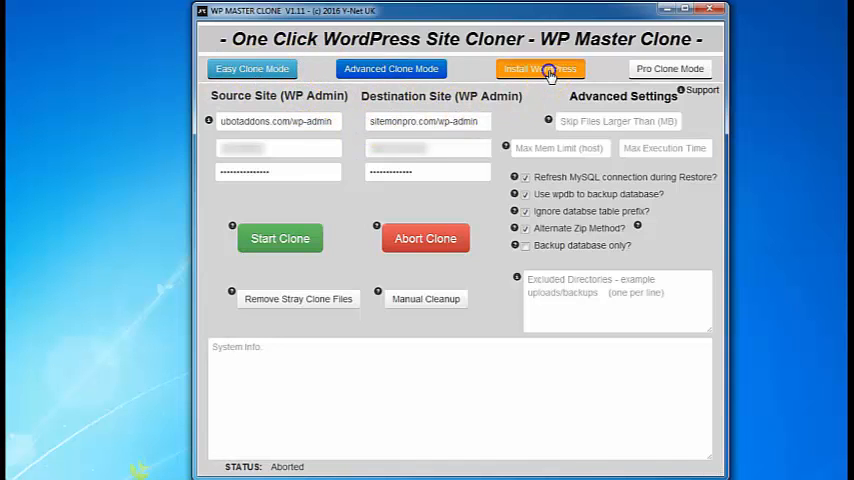
Show the Install WordPress screen with cPanel and WordPress detail fields
left_click(540, 68)
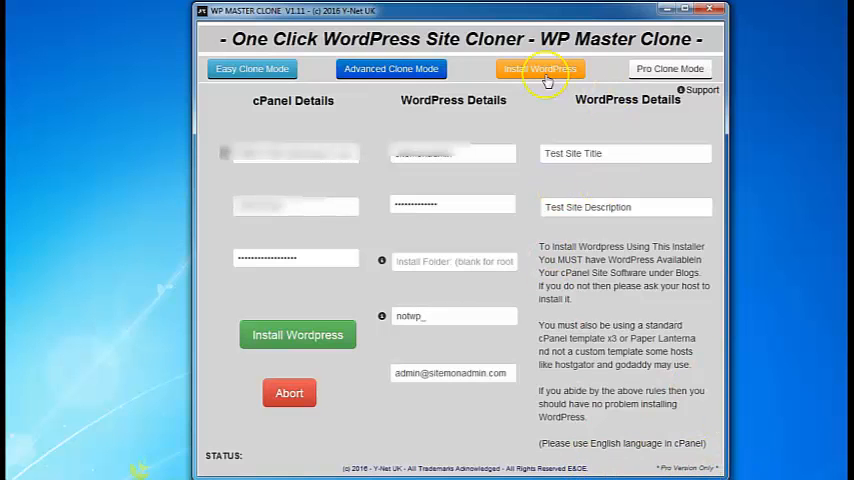
mouse_move(490, 222)
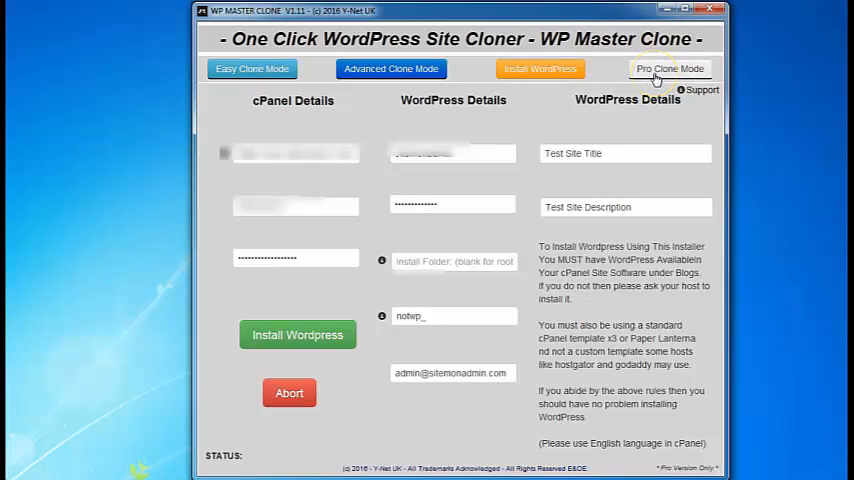
Switch to Pro Clone Mode and set the operation from Clone+Restore to Restore Only
left_click(669, 68)
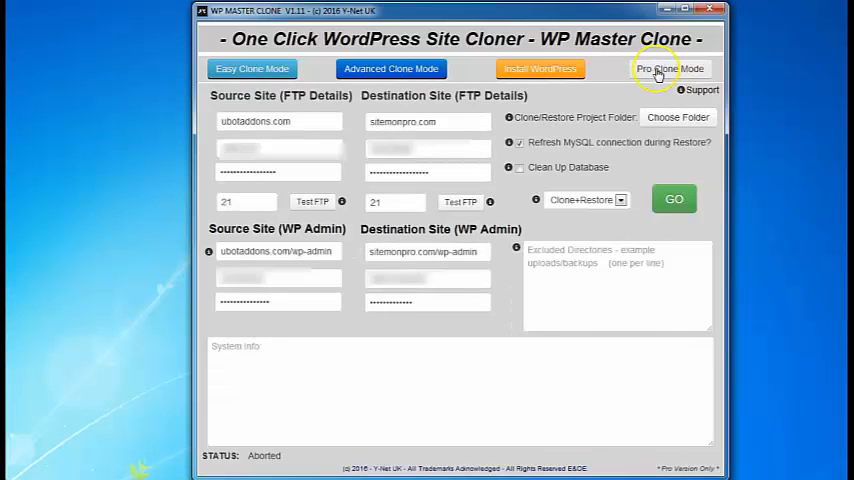
mouse_move(479, 202)
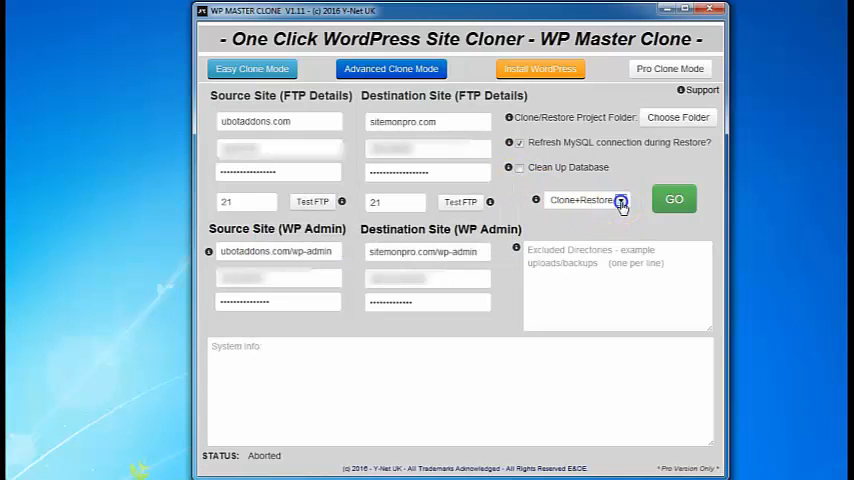
left_click(621, 200)
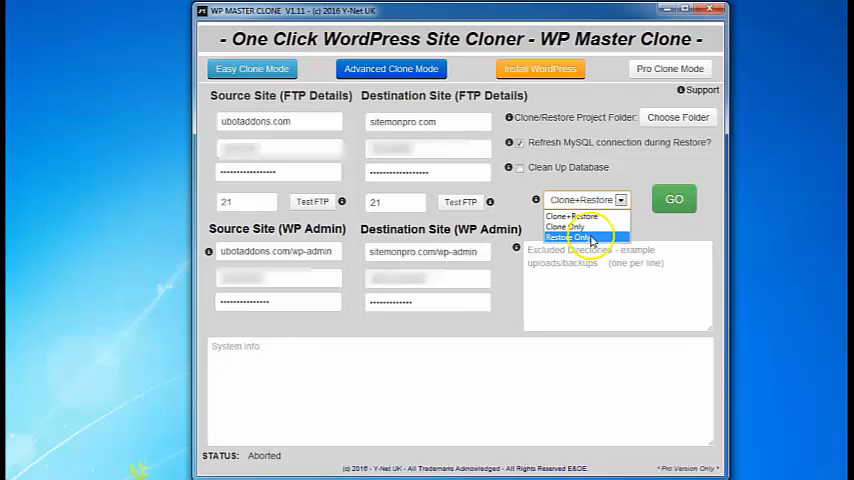
mouse_move(643, 234)
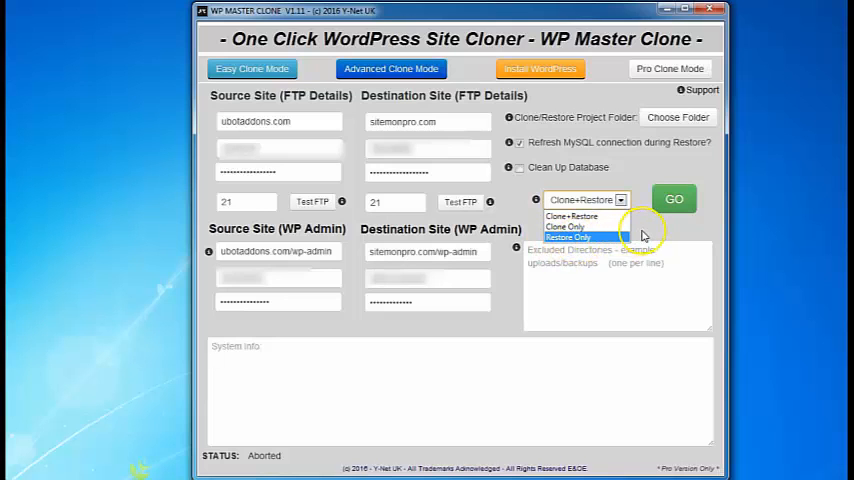
left_click(567, 237)
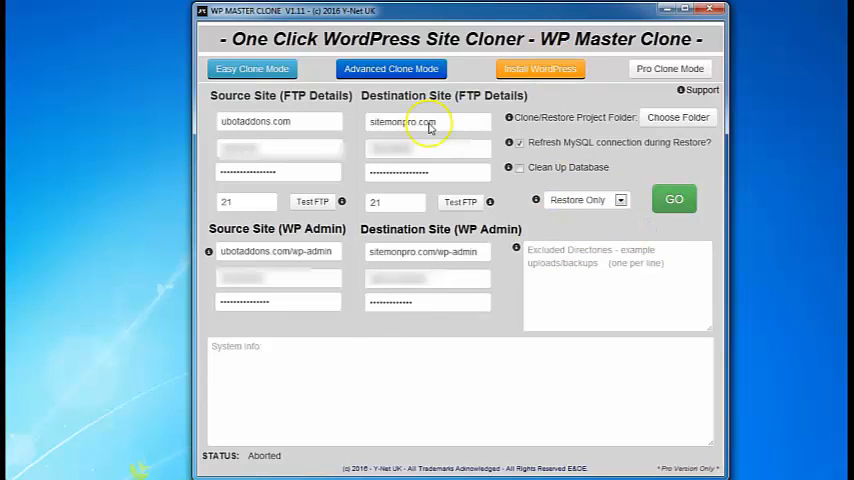
mouse_move(555, 165)
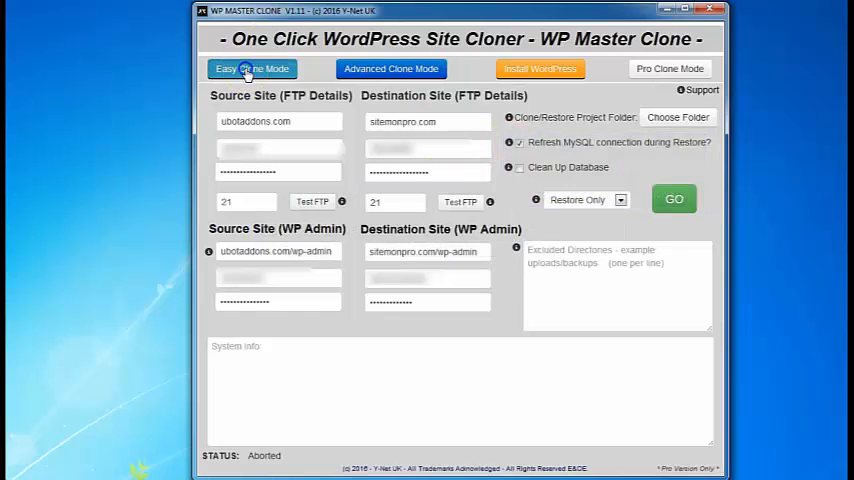
Start the Easy Clone from ubotaddons.com to sitemonpro.com, confirming the data-loss warning
left_click(251, 68)
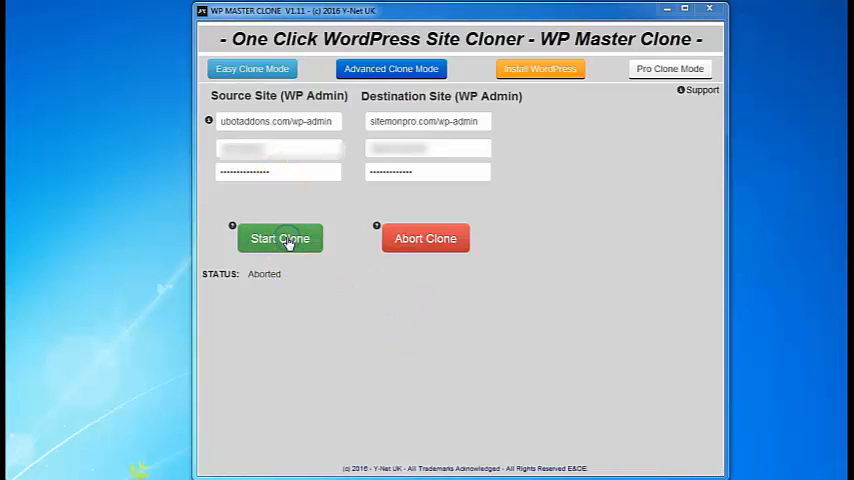
left_click(280, 238)
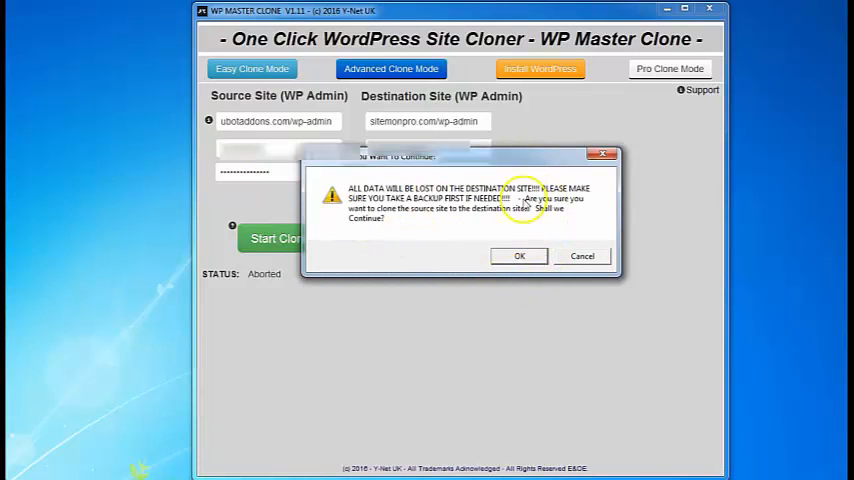
left_click(519, 256)
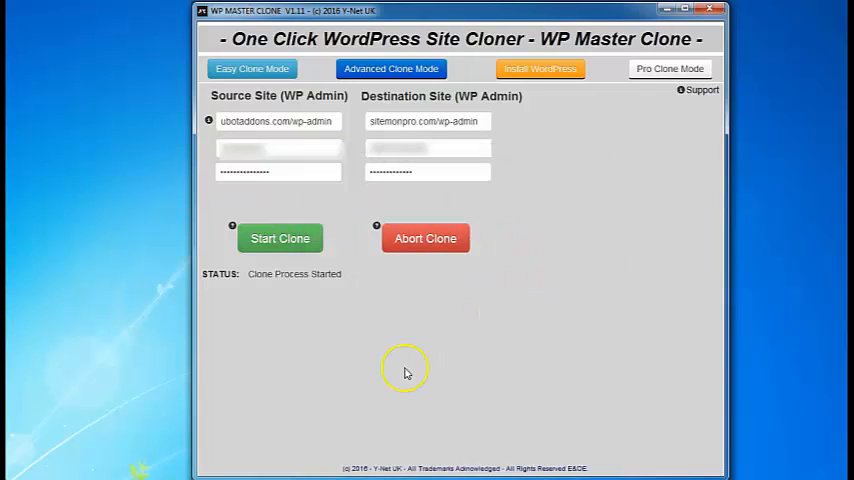
mouse_move(127, 469)
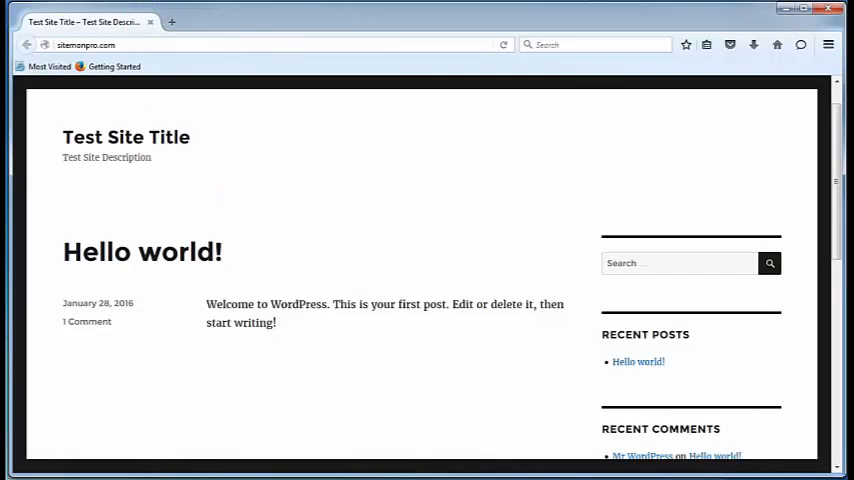
mouse_move(419, 55)
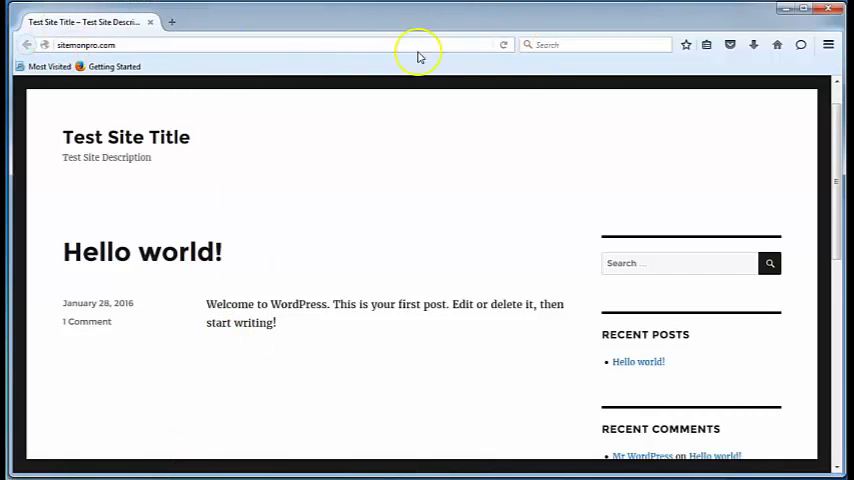
Load and refresh ubotaddons.com in Firefox to view the BlissBots UbotAddons home page
left_click(503, 44)
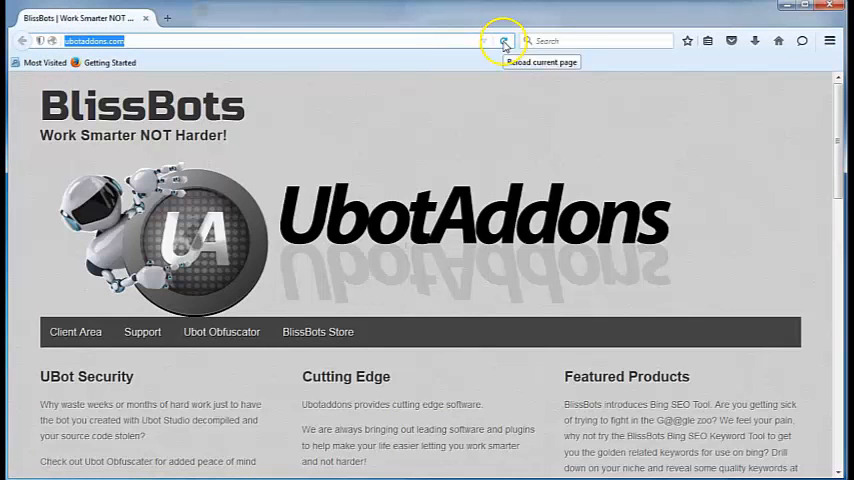
left_click(504, 40)
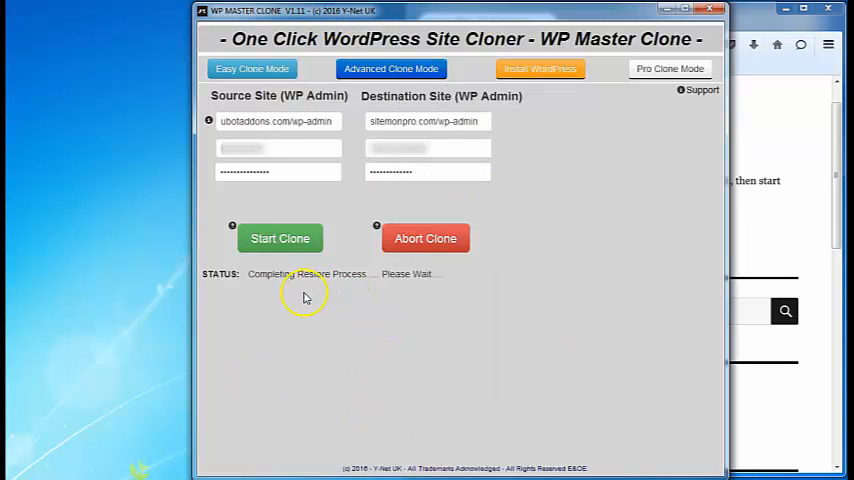
mouse_move(341, 414)
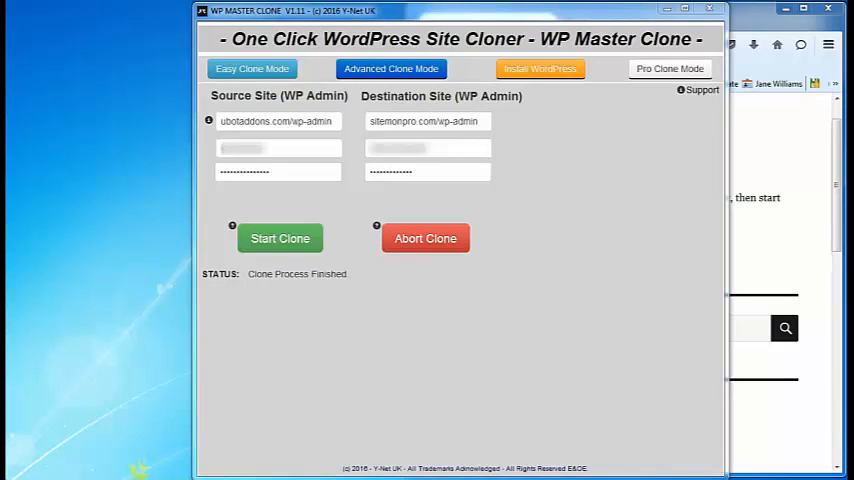
mouse_move(294, 388)
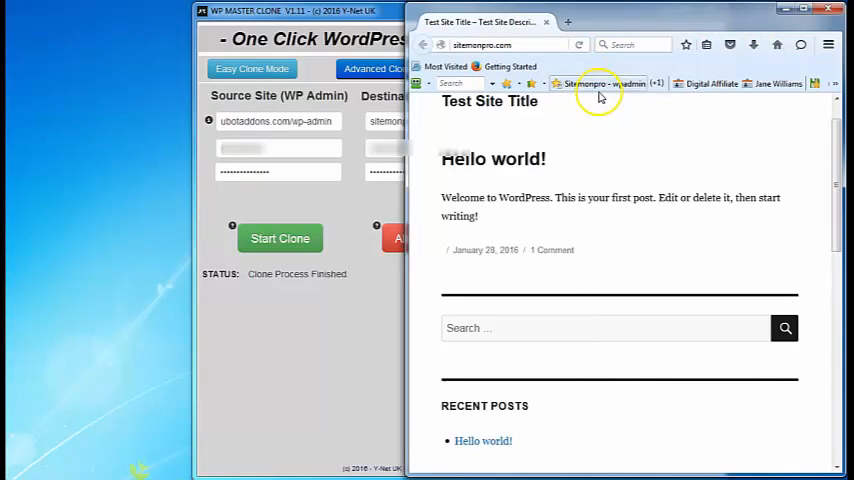
Reload sitemonpro.com in Firefox to see the cloned site
left_click(578, 45)
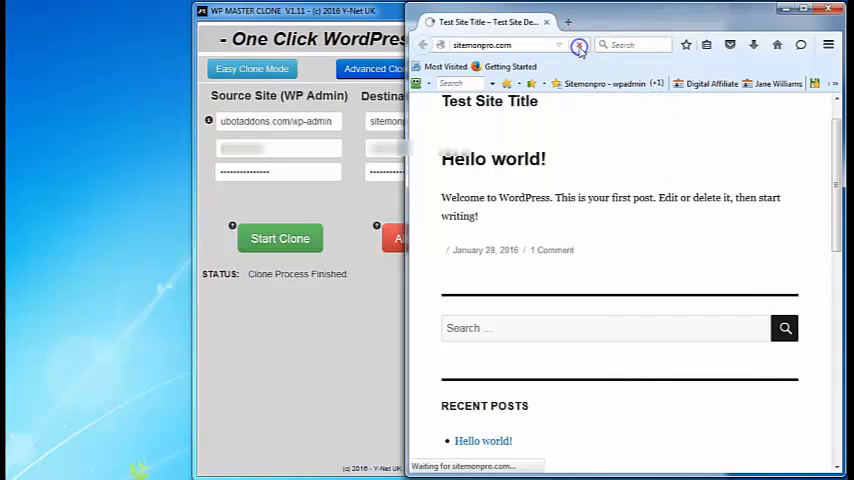